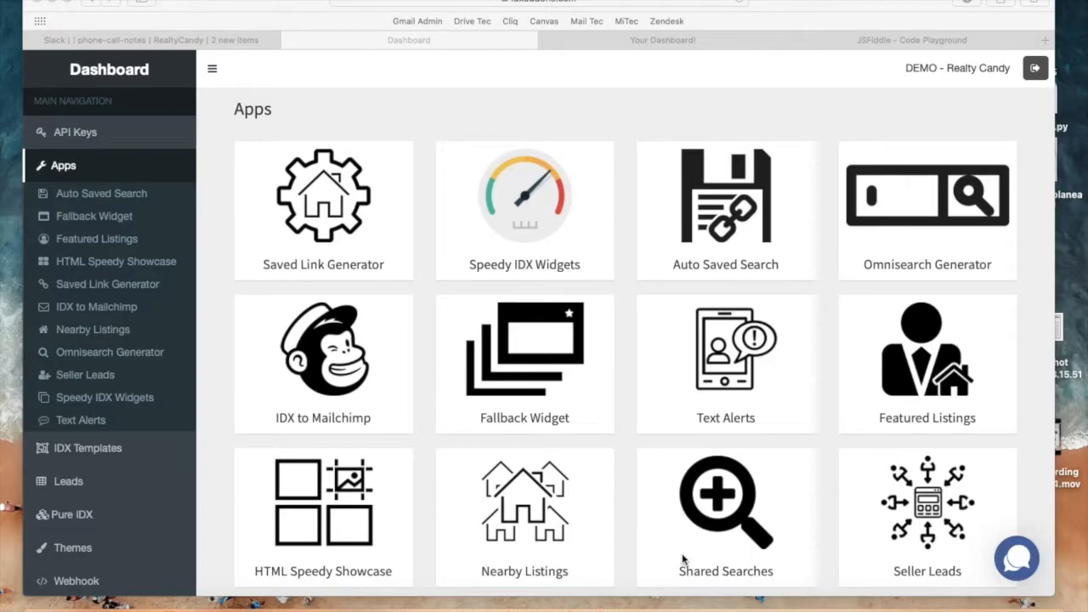
mouse_move(712, 68)
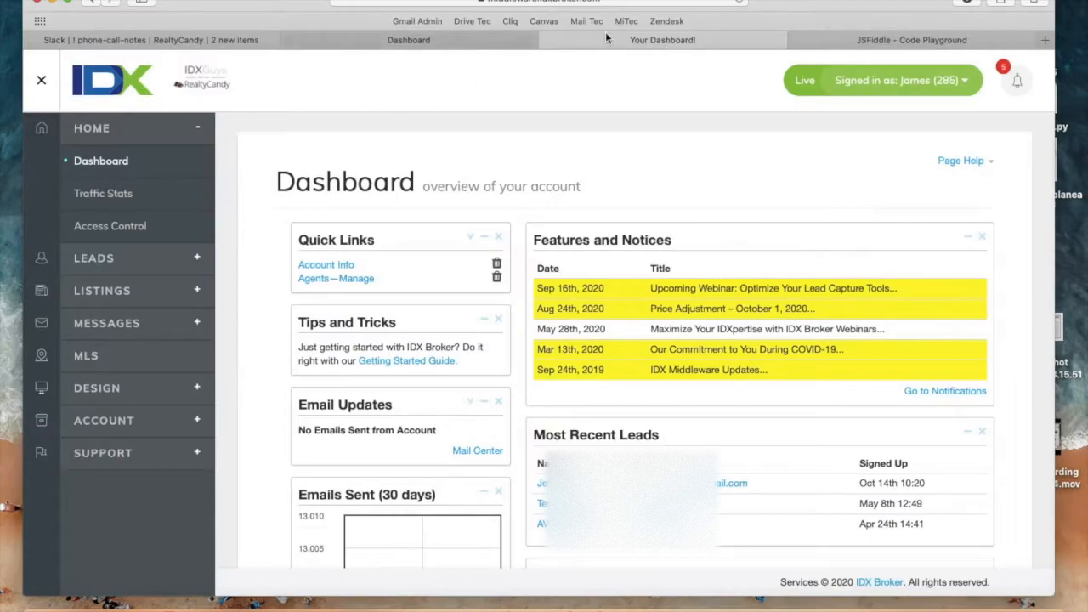
mouse_move(629, 106)
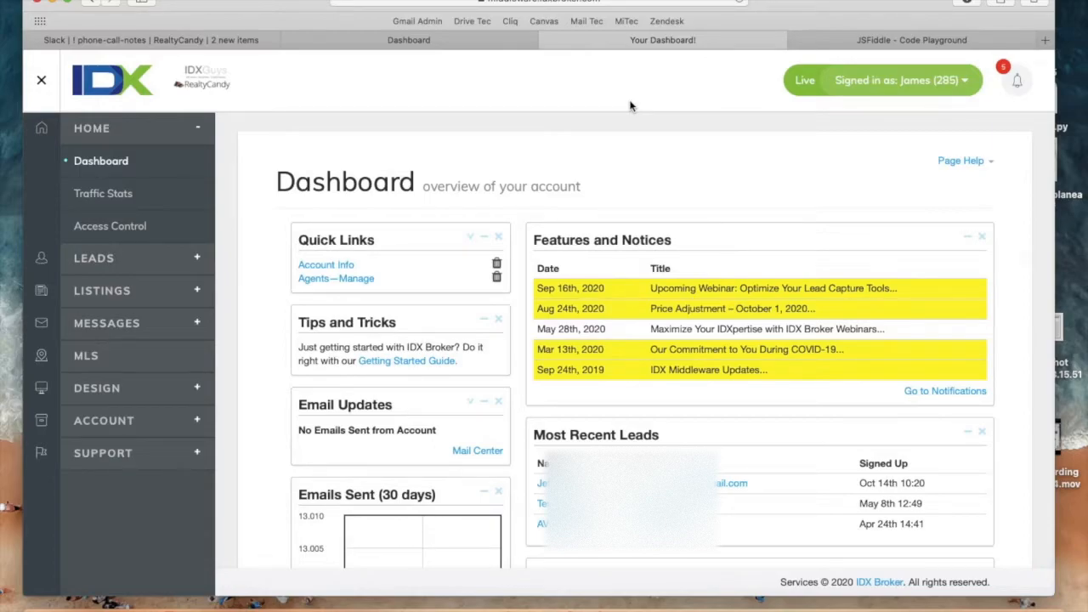
- Open the Widgets list under Design > Website and go to page 2
click(97, 290)
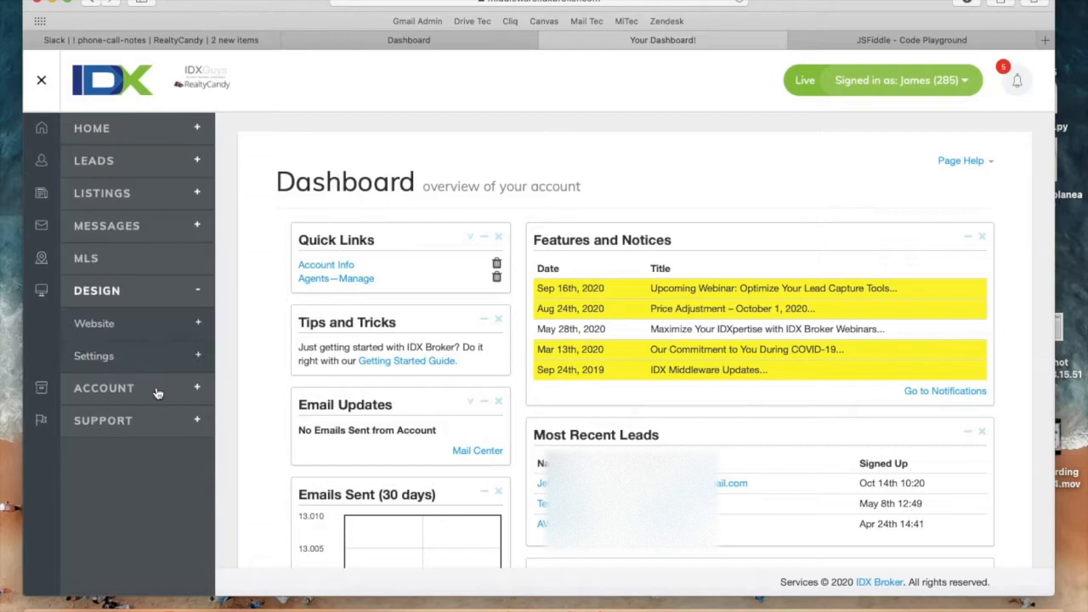
mouse_move(94, 323)
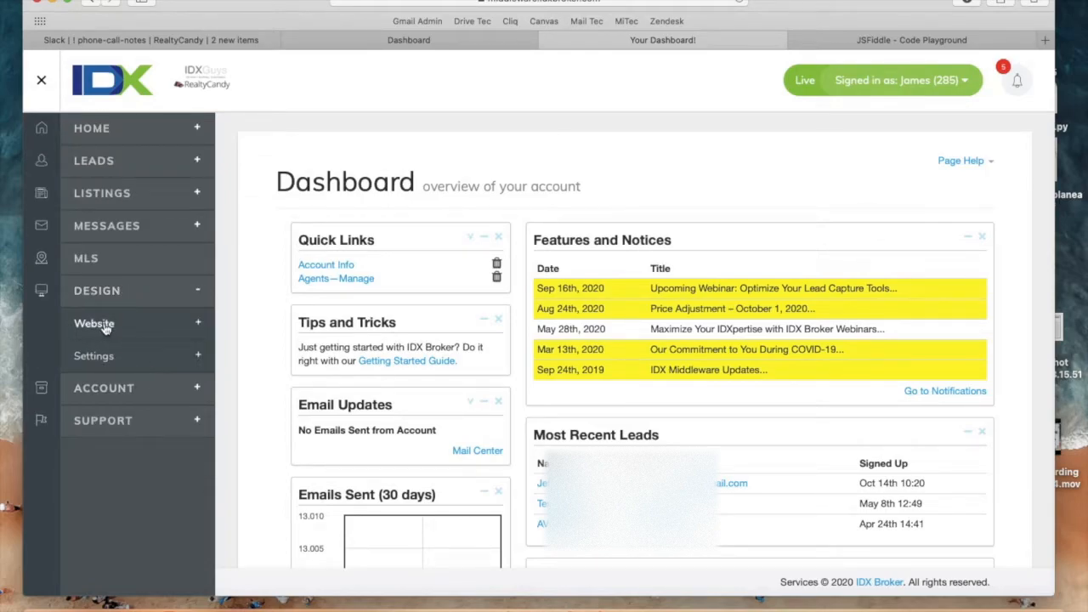
click(94, 323)
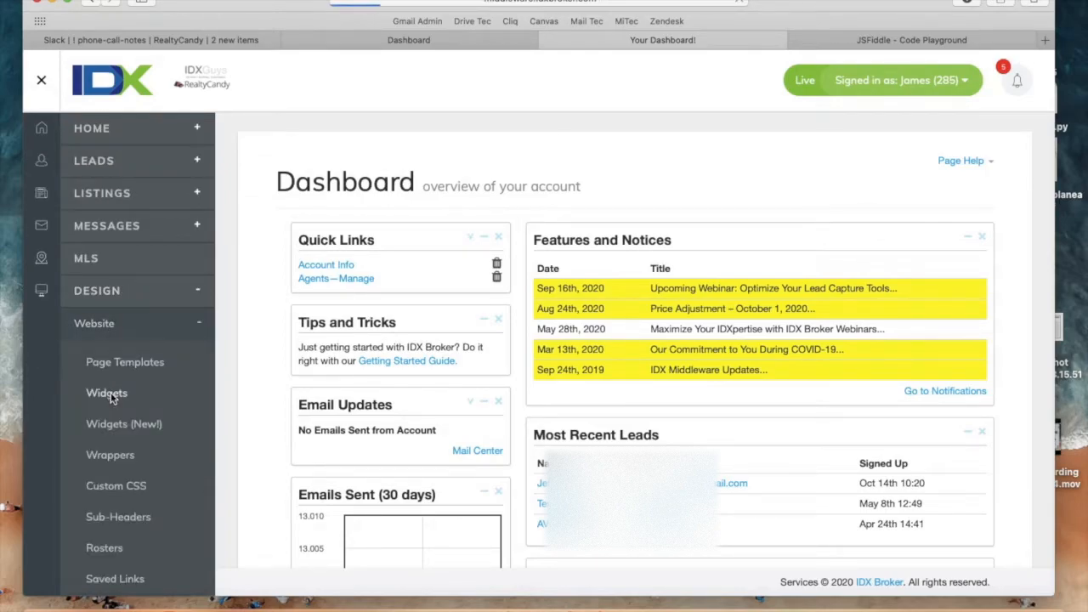
click(106, 392)
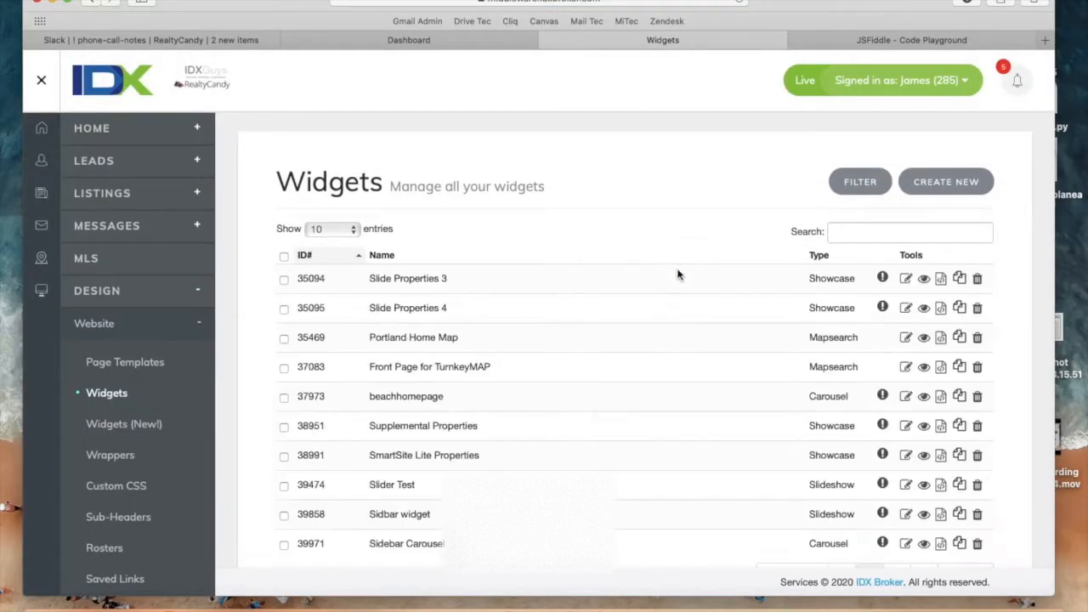
scroll(down, 3)
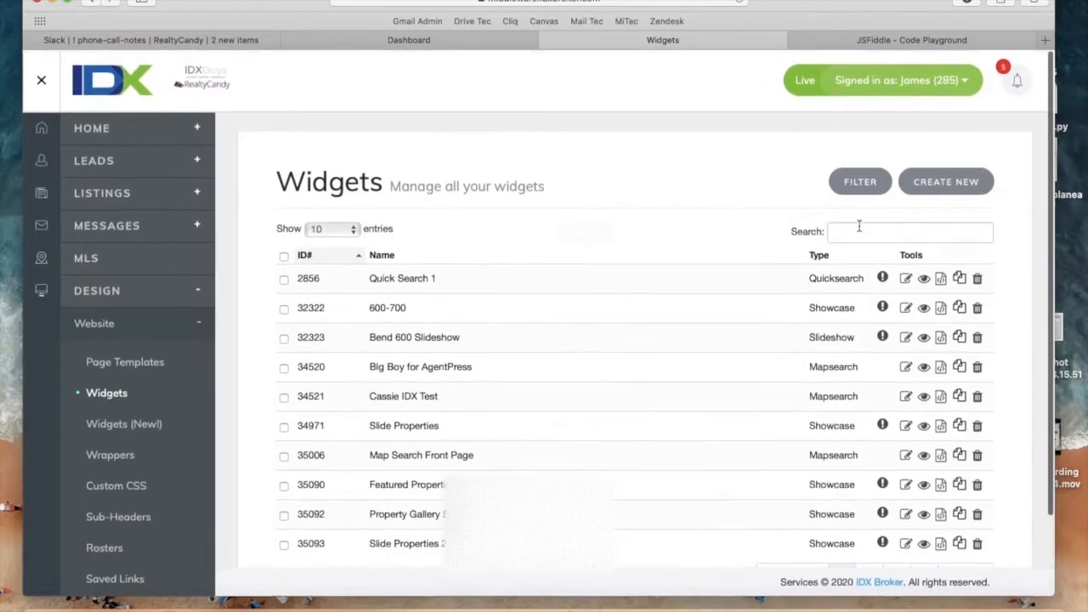
scroll(down, 3)
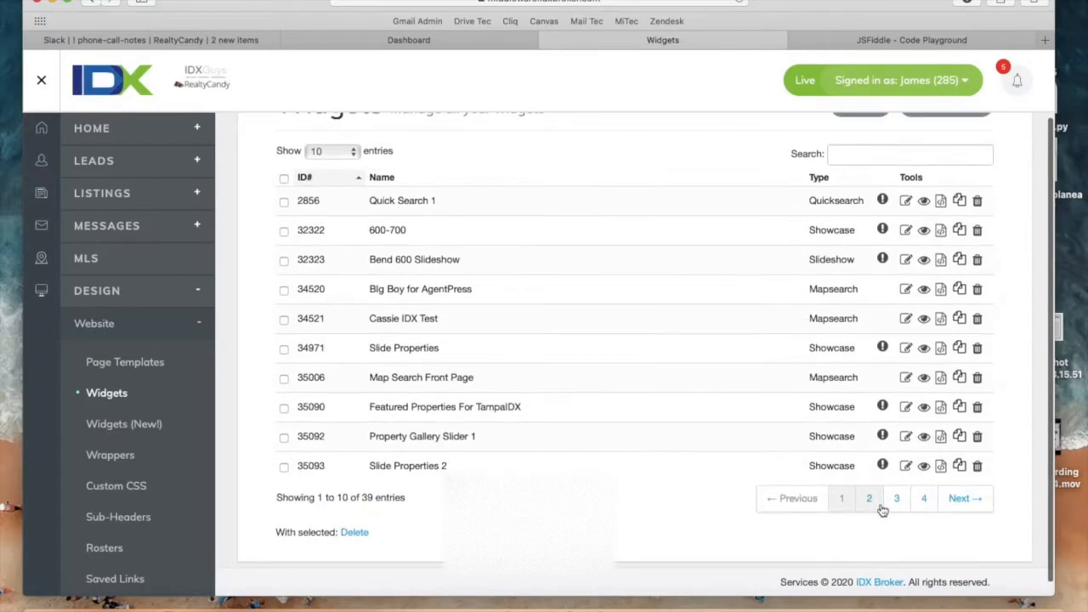
click(869, 499)
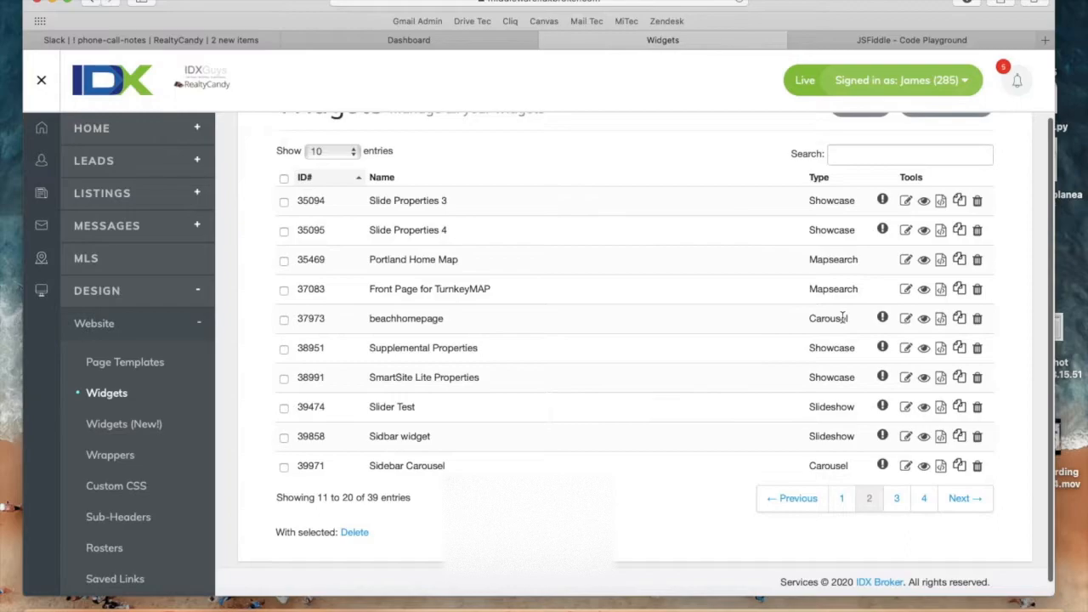
click(842, 499)
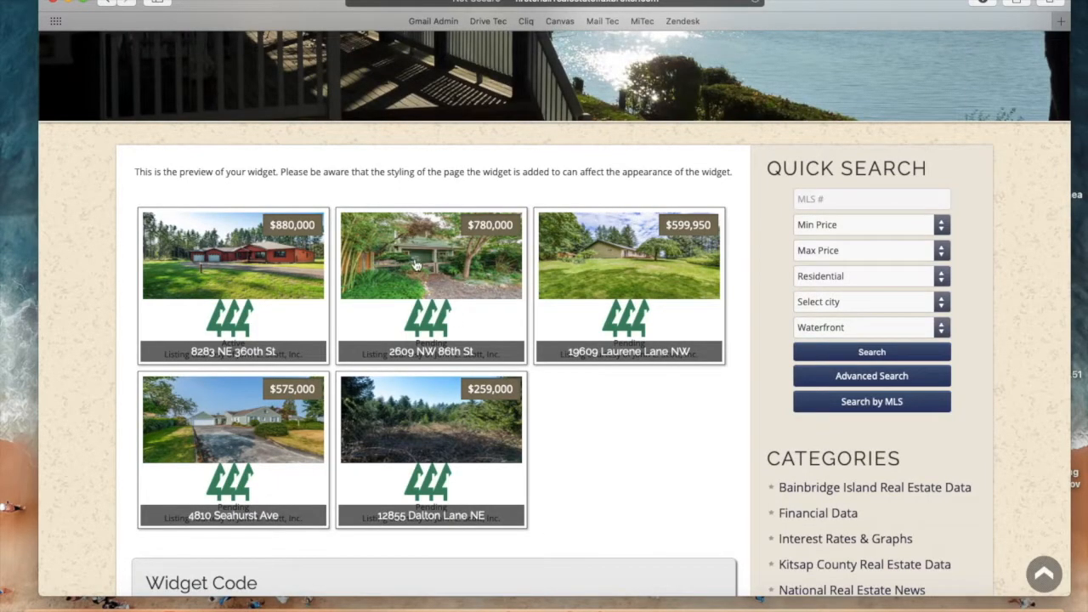
- Scroll down the widget preview to the five listing cards and the Widget Code box
scroll(down, 3)
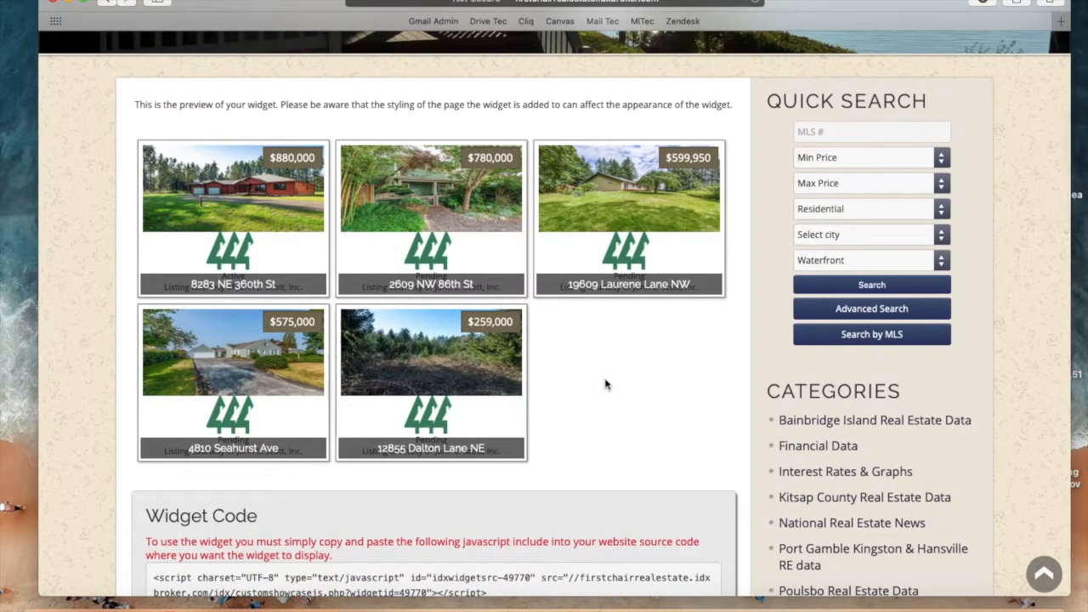
scroll(down, 3)
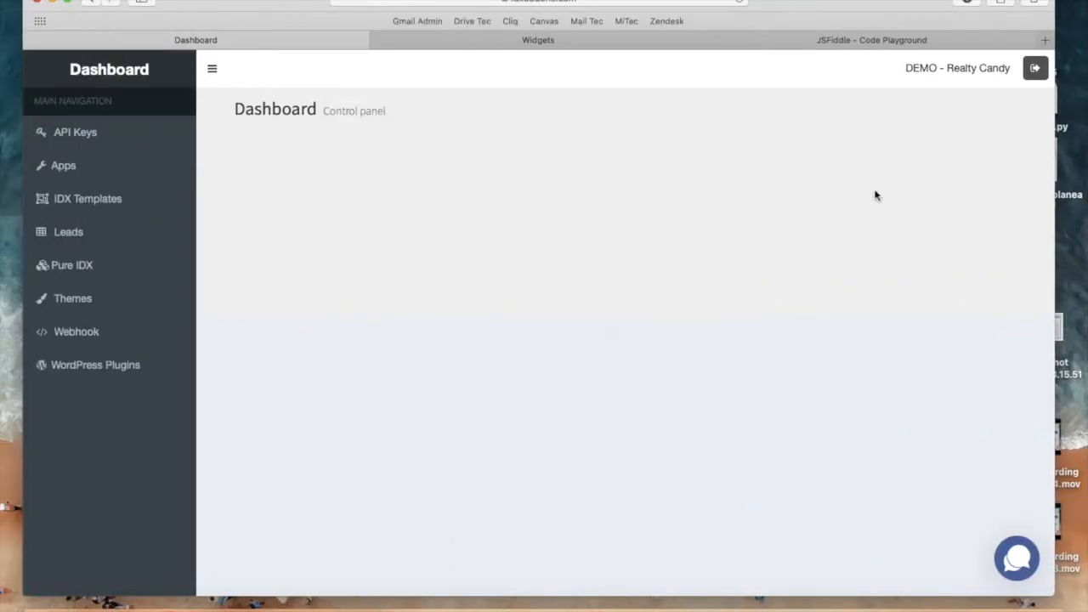
- Open the Speedy IDX Widgets app from the dashboard's Apps list
double_click(958, 68)
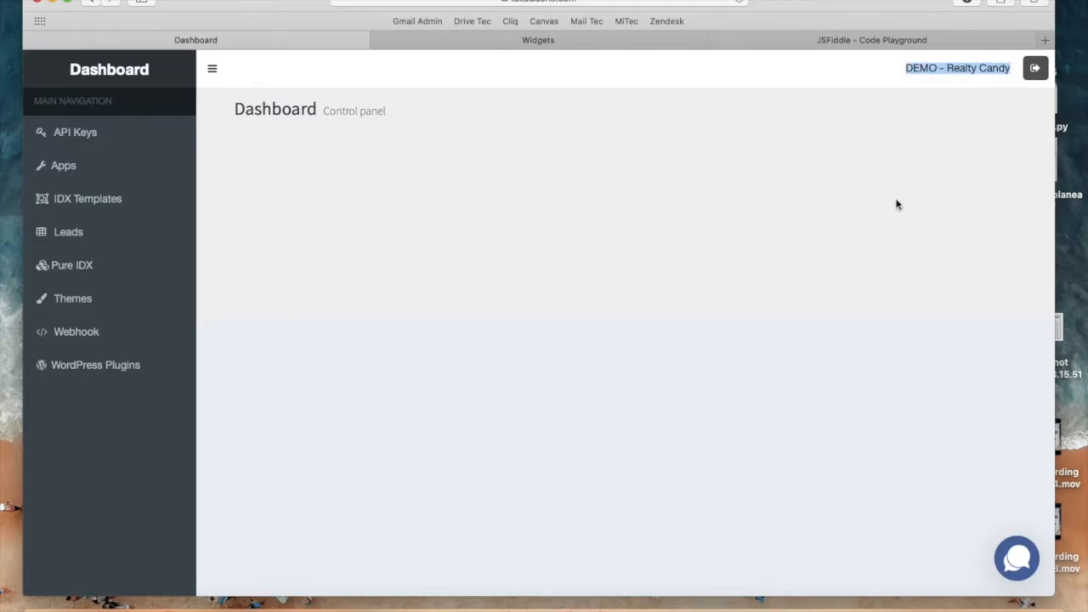
click(63, 165)
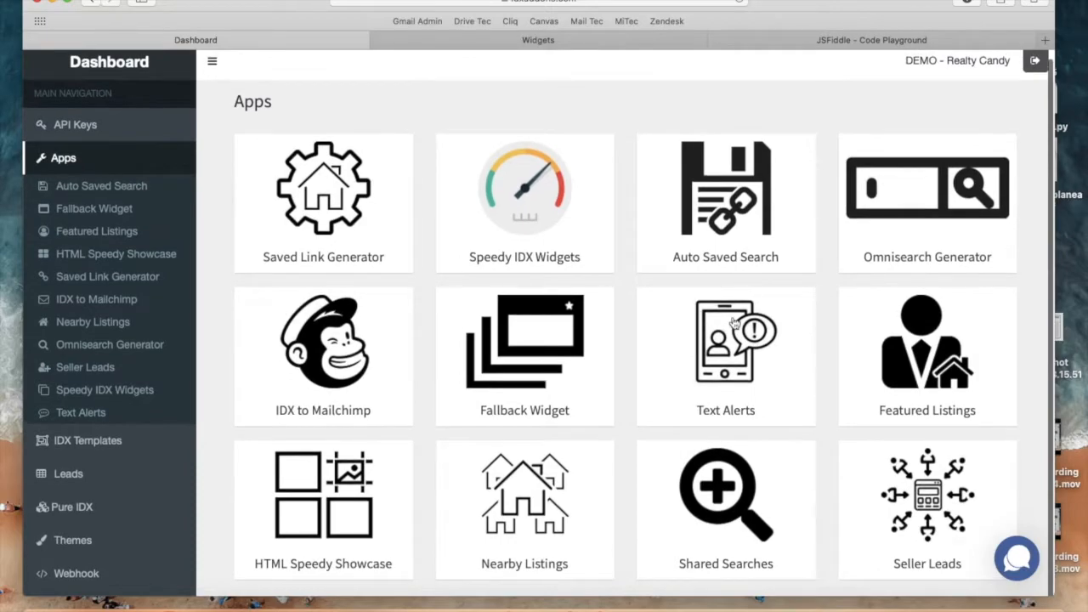
mouse_move(502, 187)
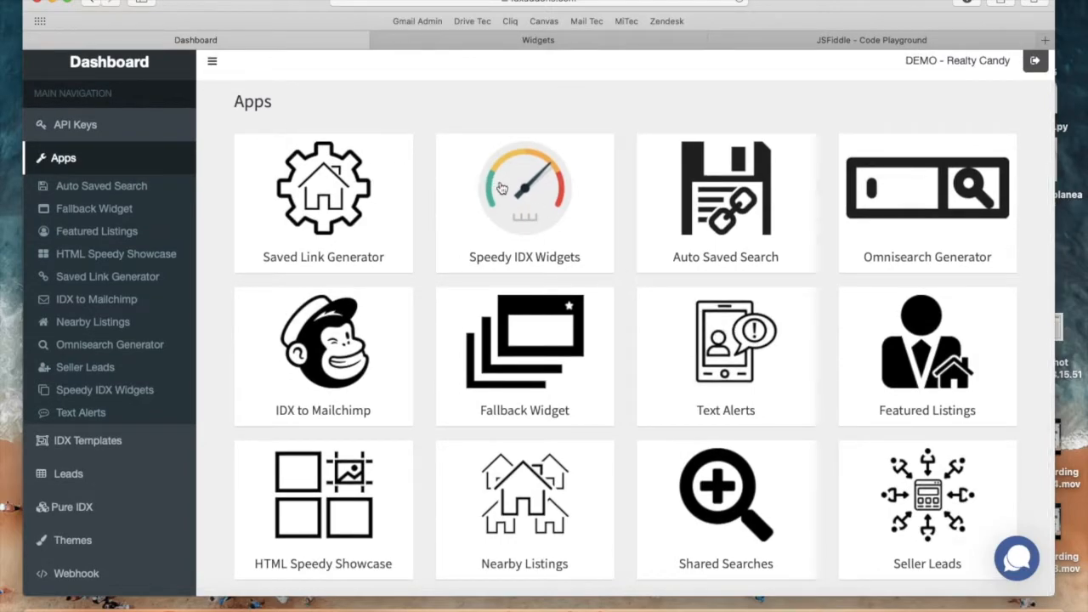
click(524, 202)
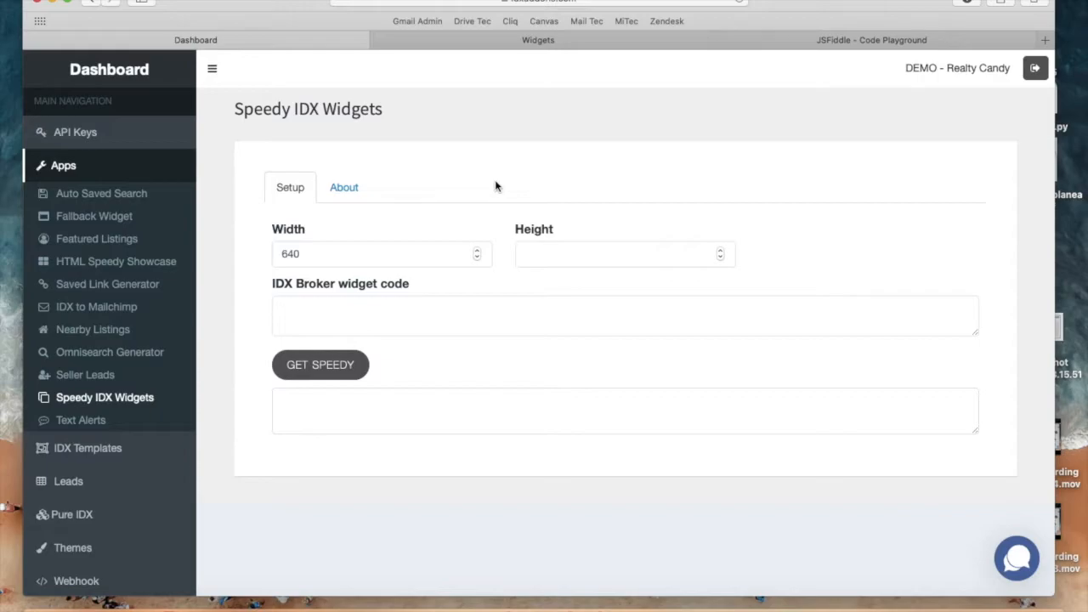
click(443, 307)
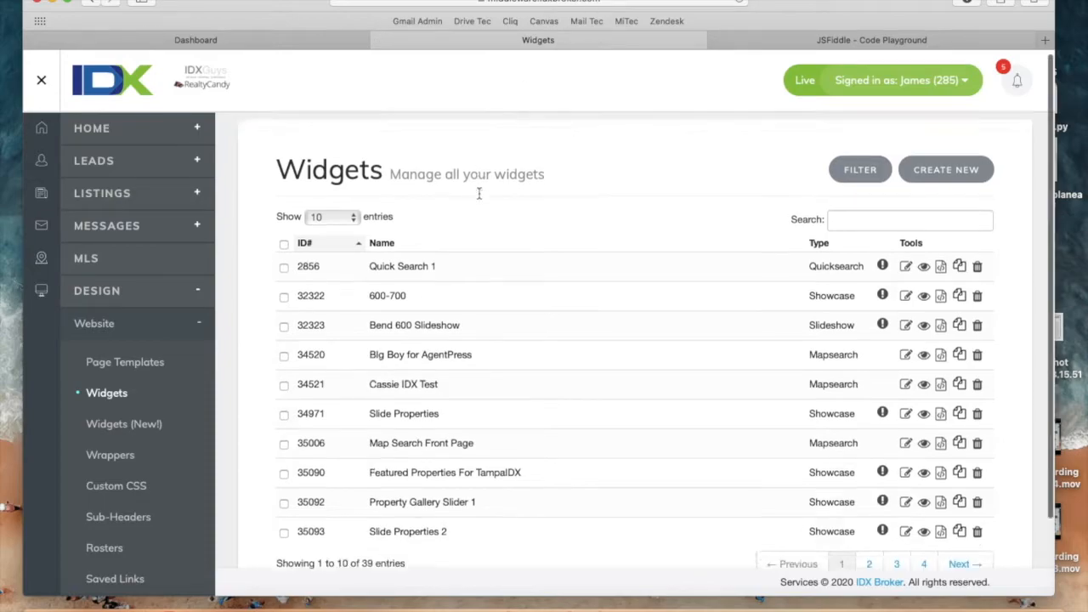
- Show and select the embed script for the Slide Properties widget (ID 34971)
scroll(down, 3)
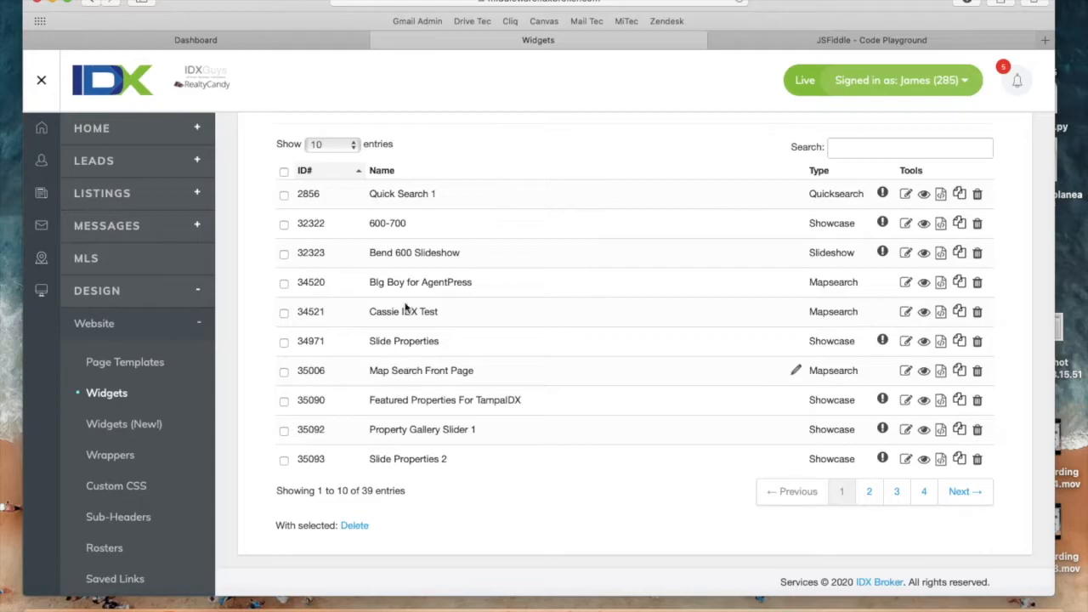
mouse_move(392, 341)
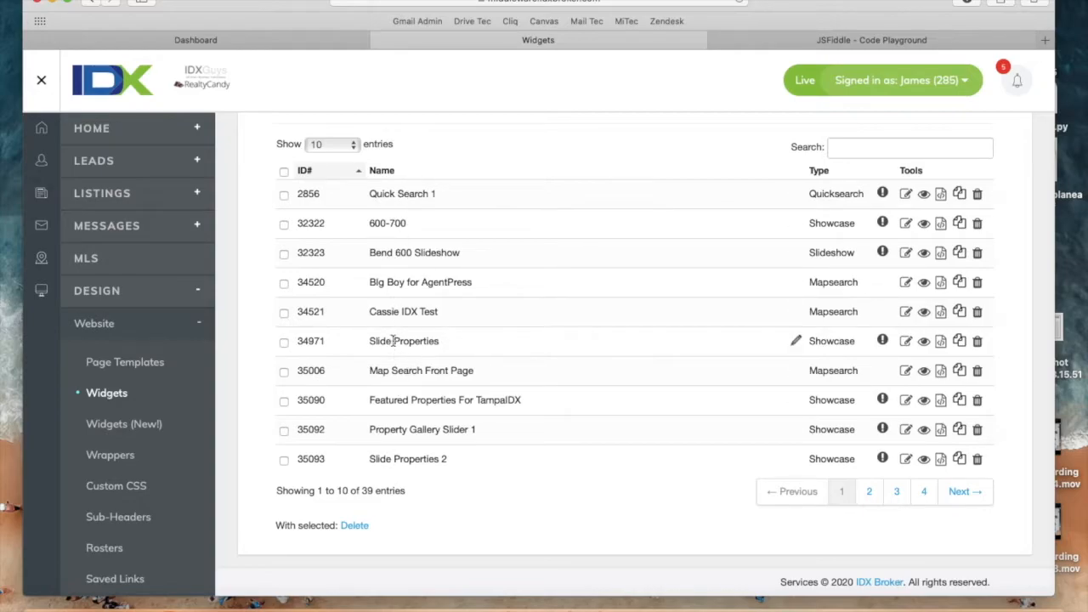
mouse_move(942, 341)
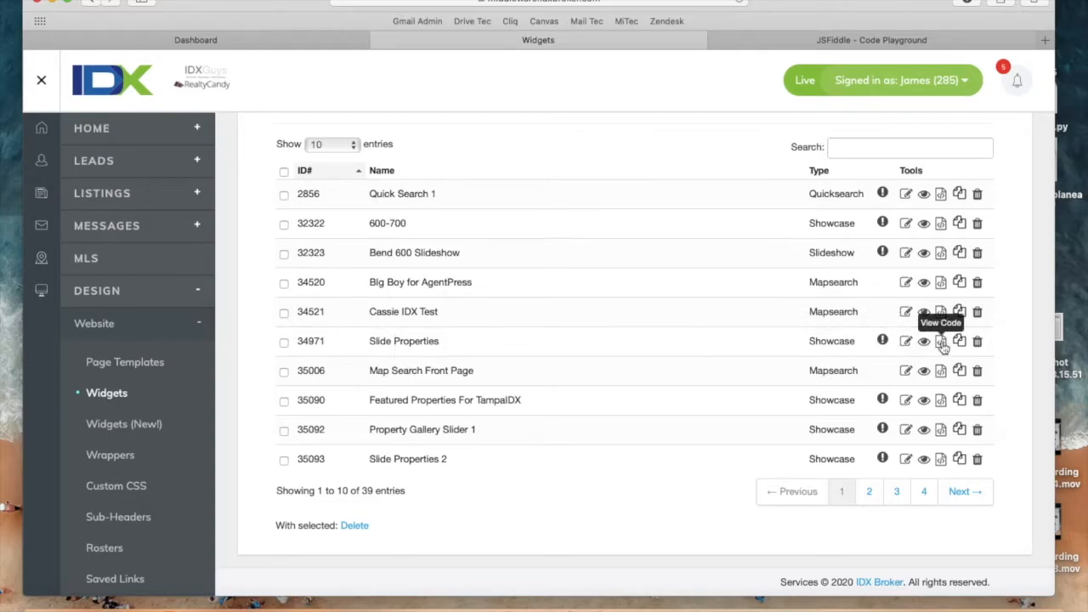
click(941, 341)
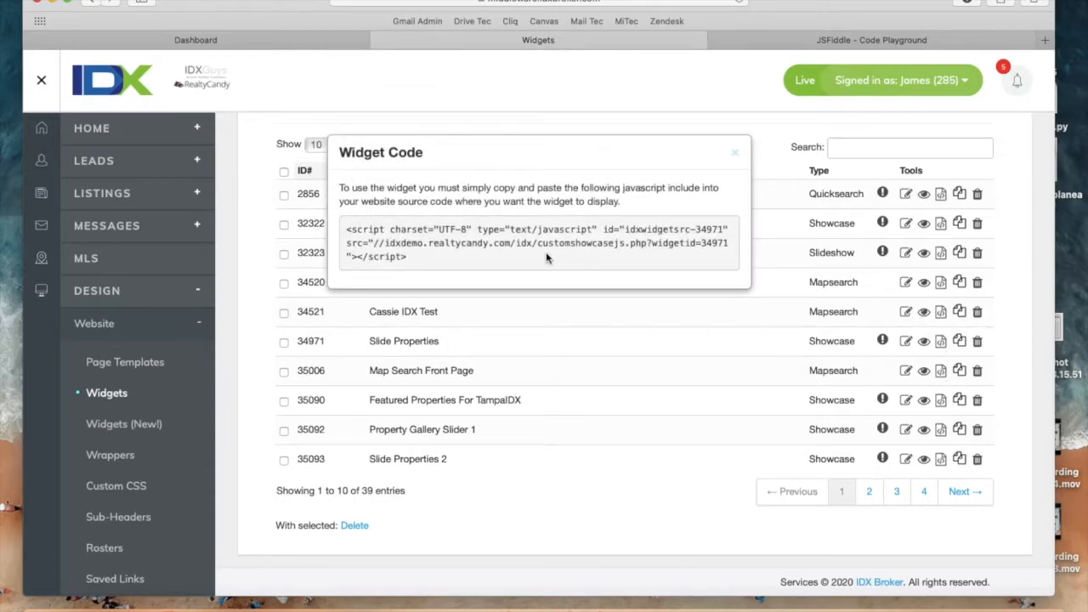
click(735, 152)
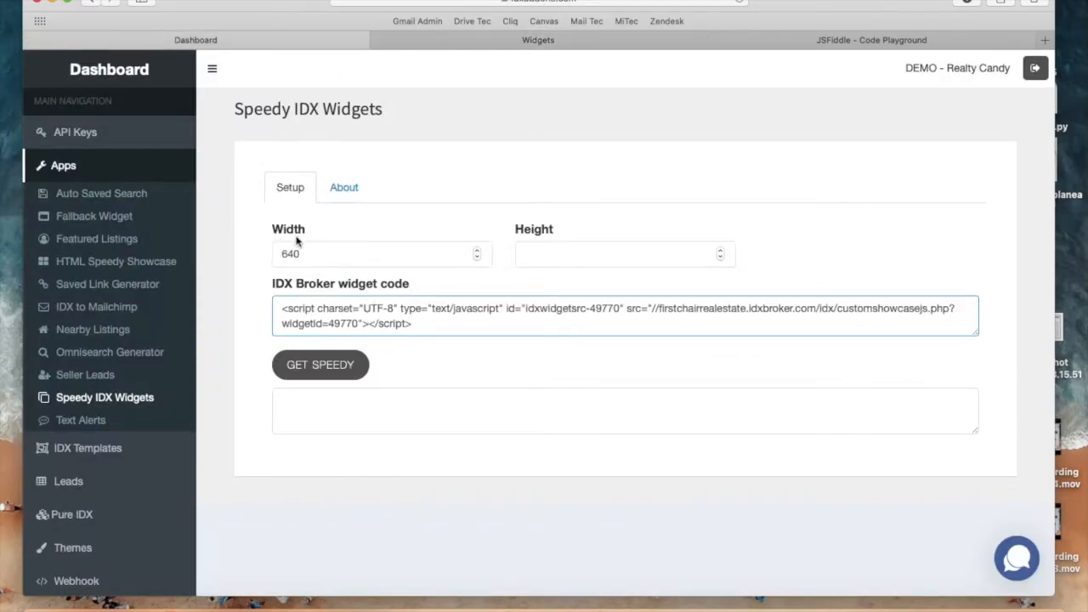
- Change Width from 640 to 251, then regenerate and copy the speedy embed code
click(319, 365)
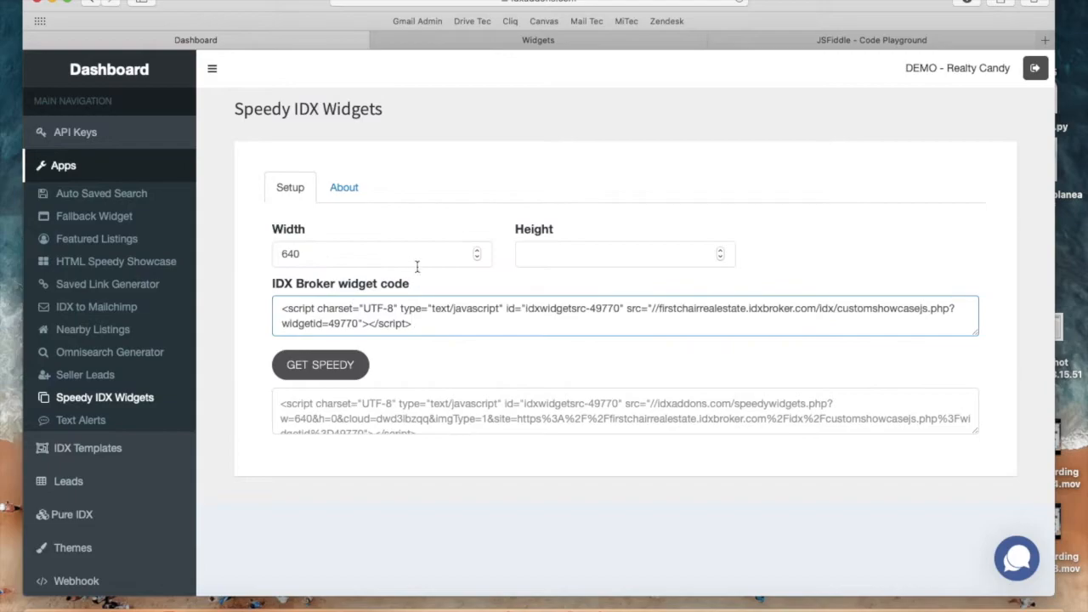
click(319, 364)
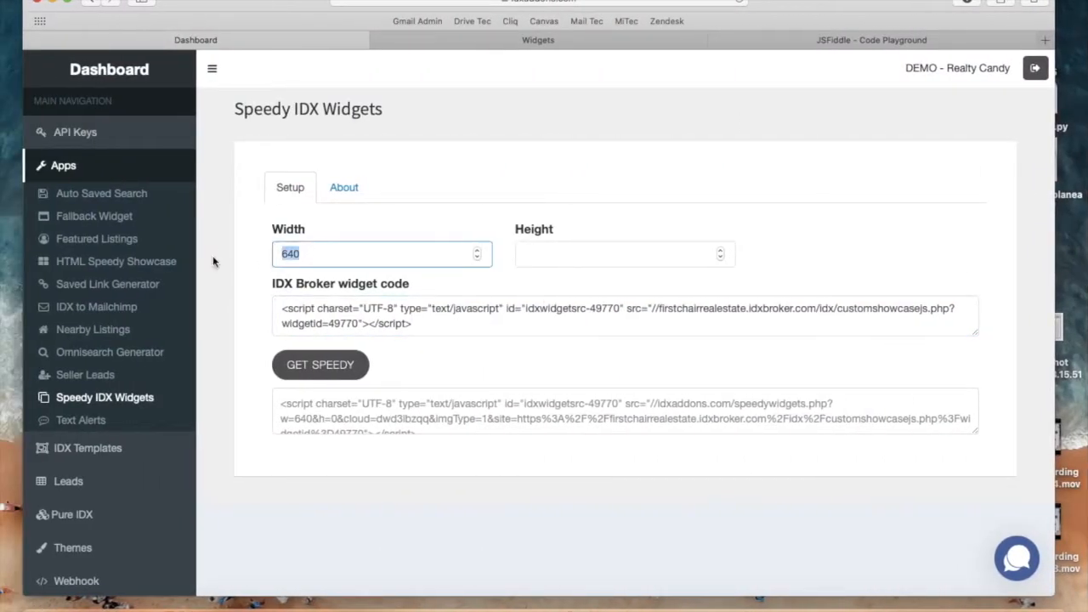
text(251)
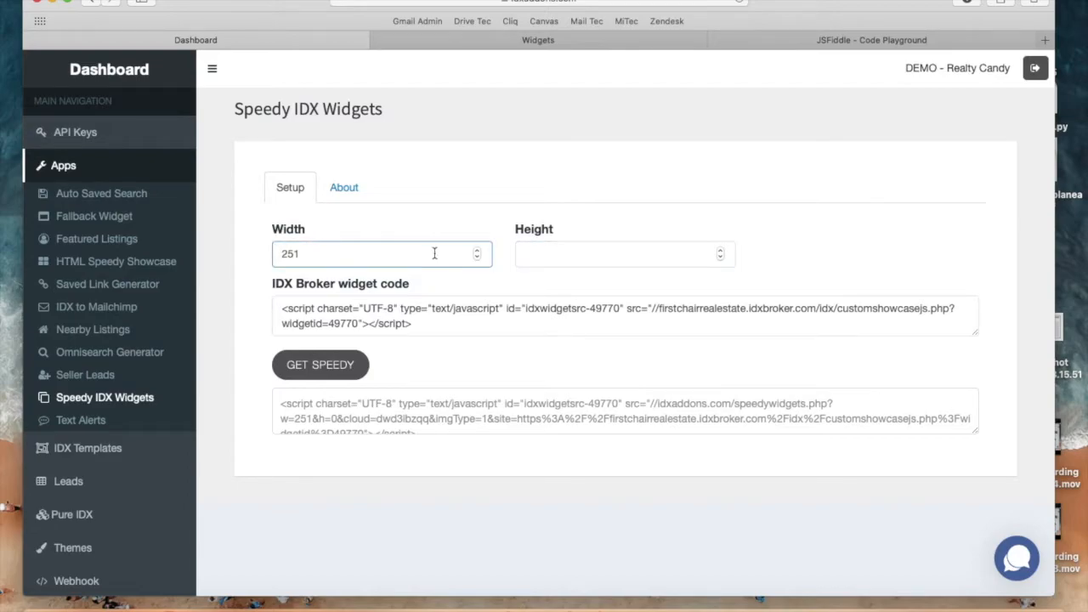
mouse_move(400, 202)
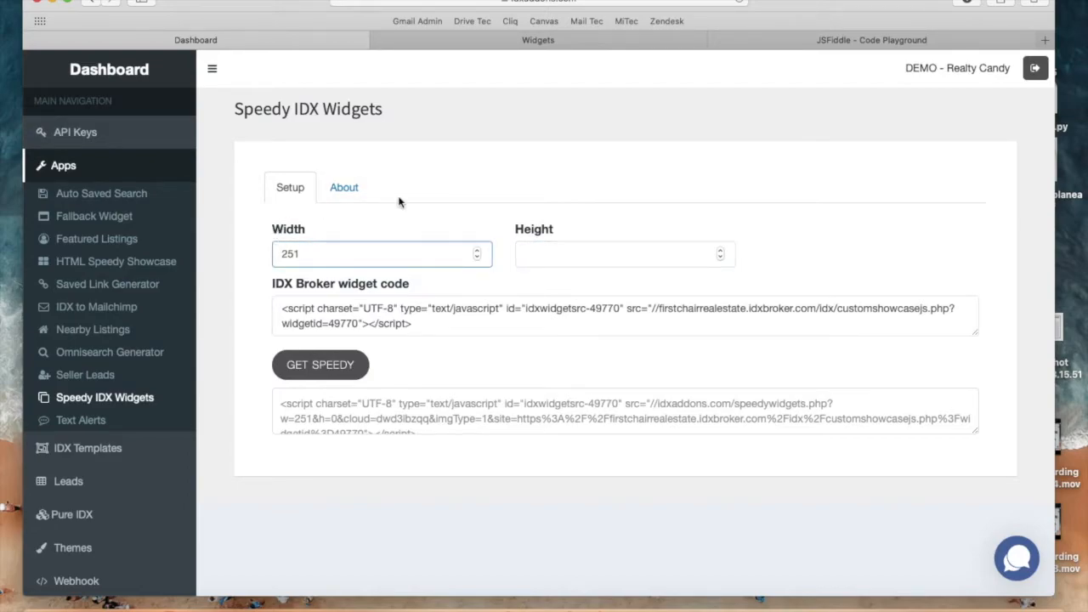
click(320, 364)
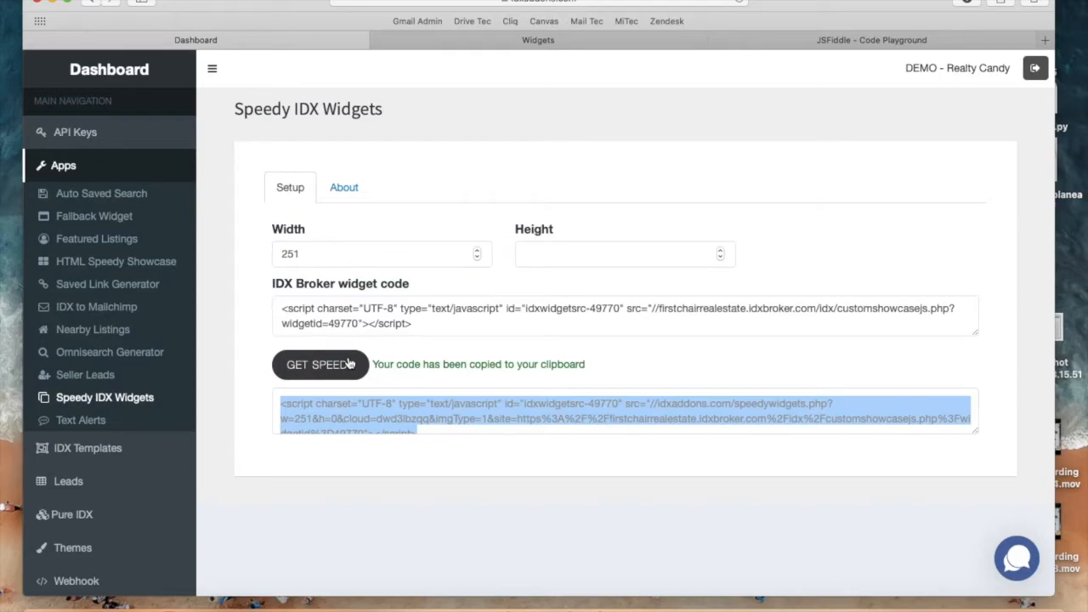
mouse_move(543, 362)
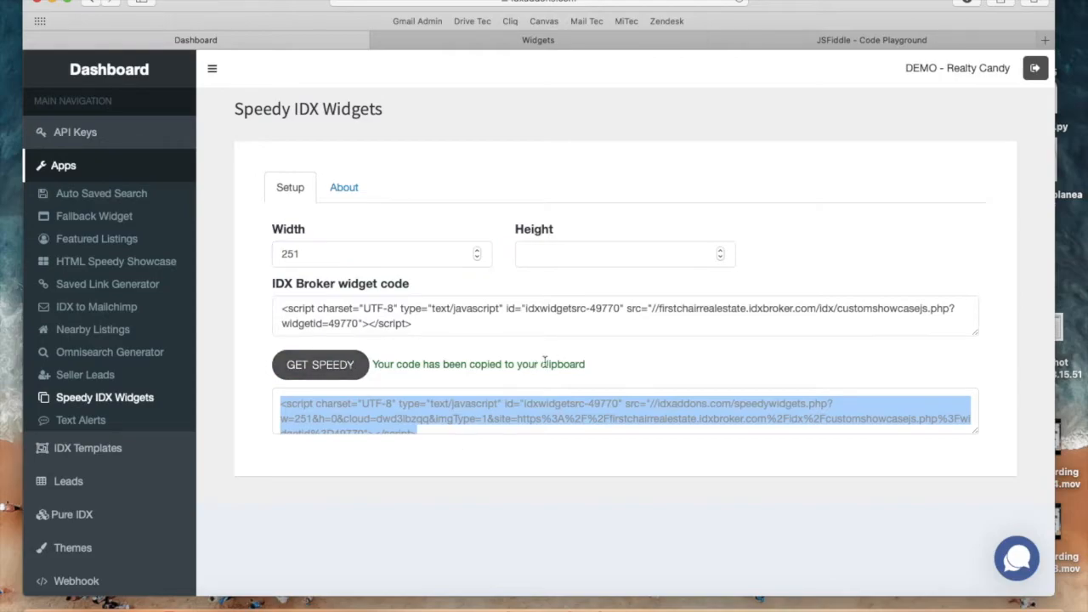
mouse_move(495, 436)
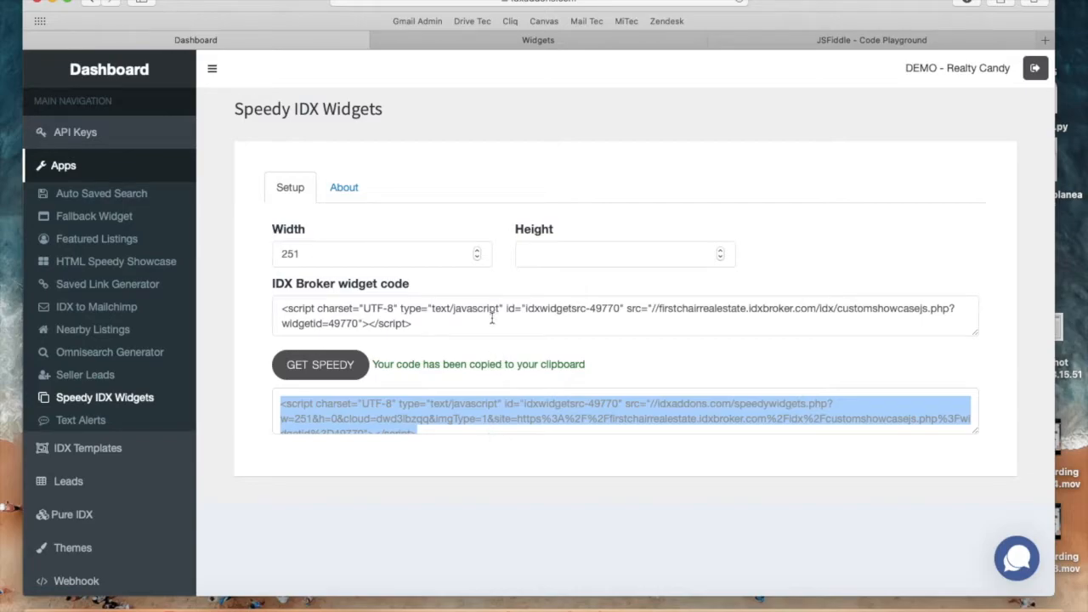
mouse_move(483, 436)
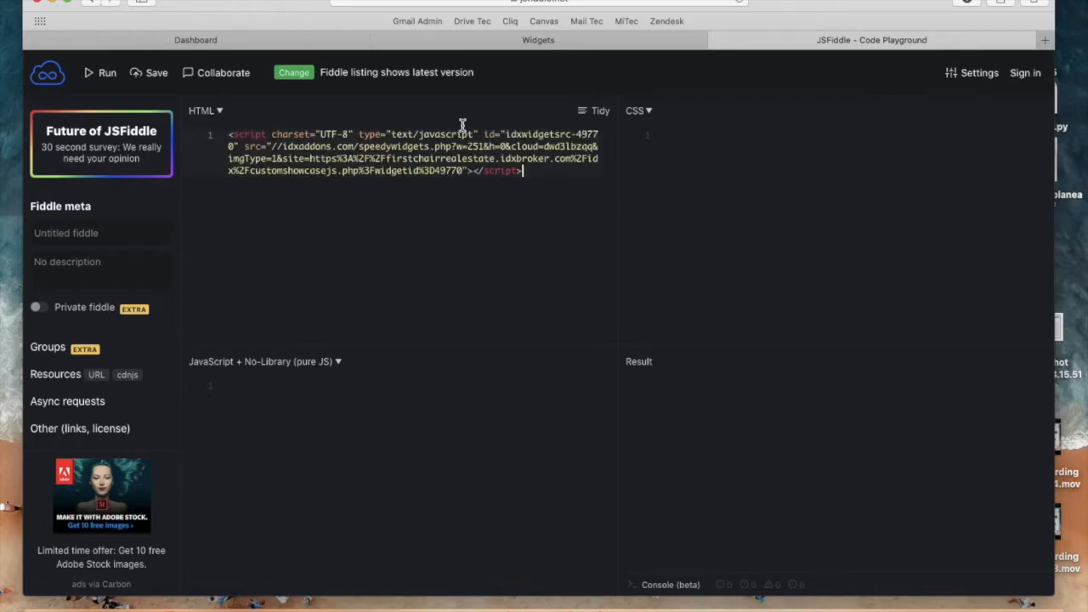
- Run the fiddle and open the second listing photo in a new tab
click(100, 72)
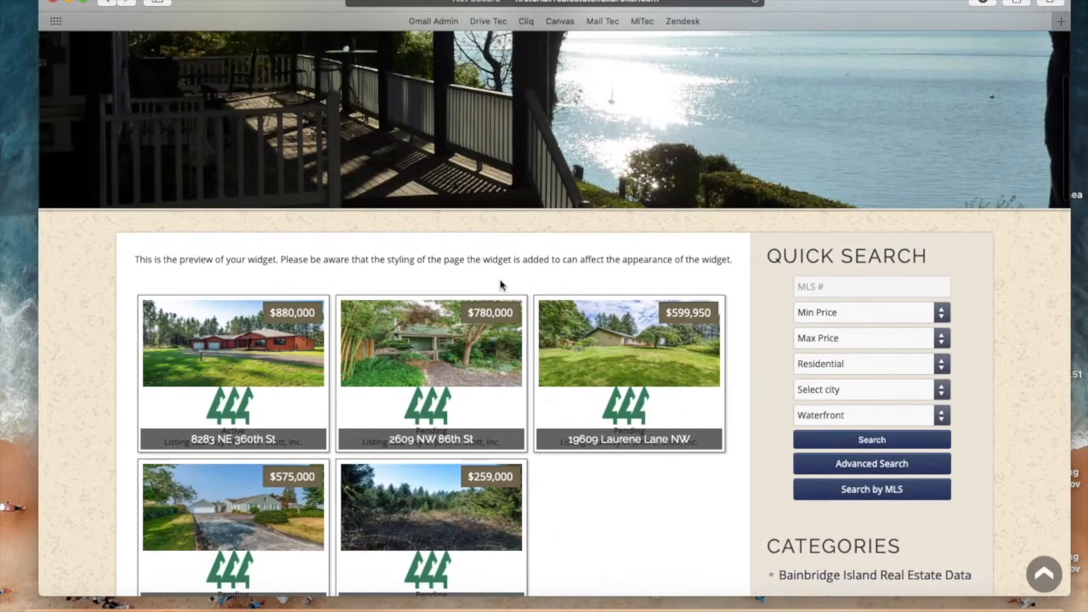
right_click(430, 341)
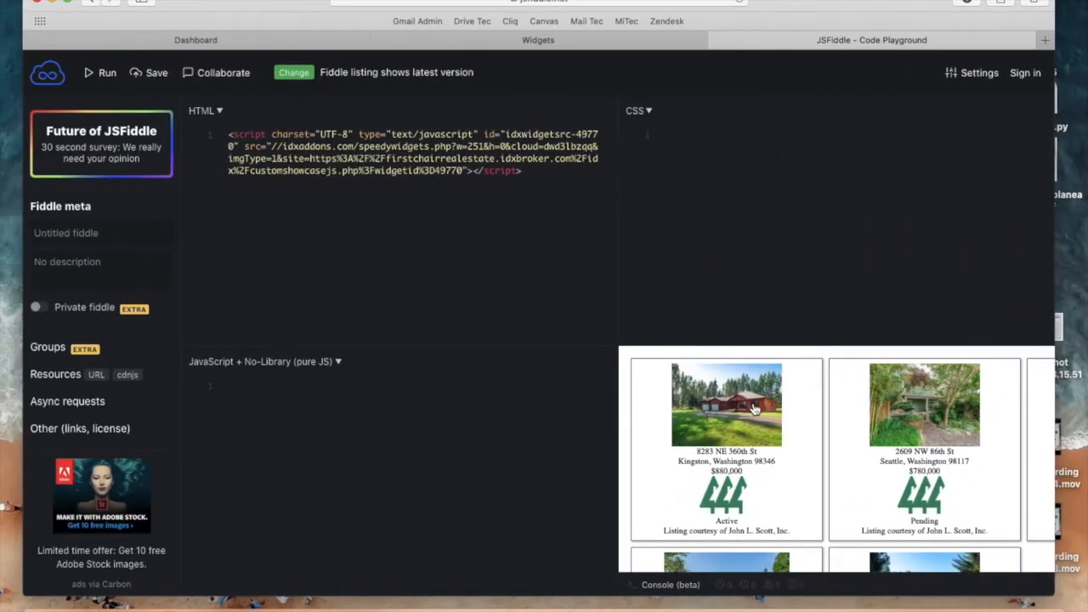
right_click(727, 404)
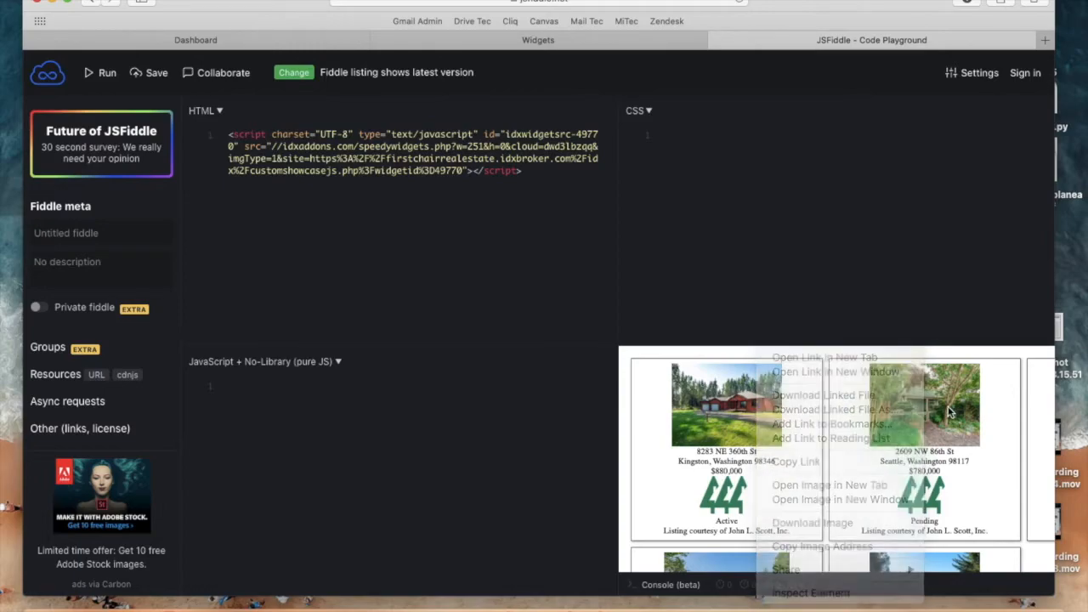
click(799, 174)
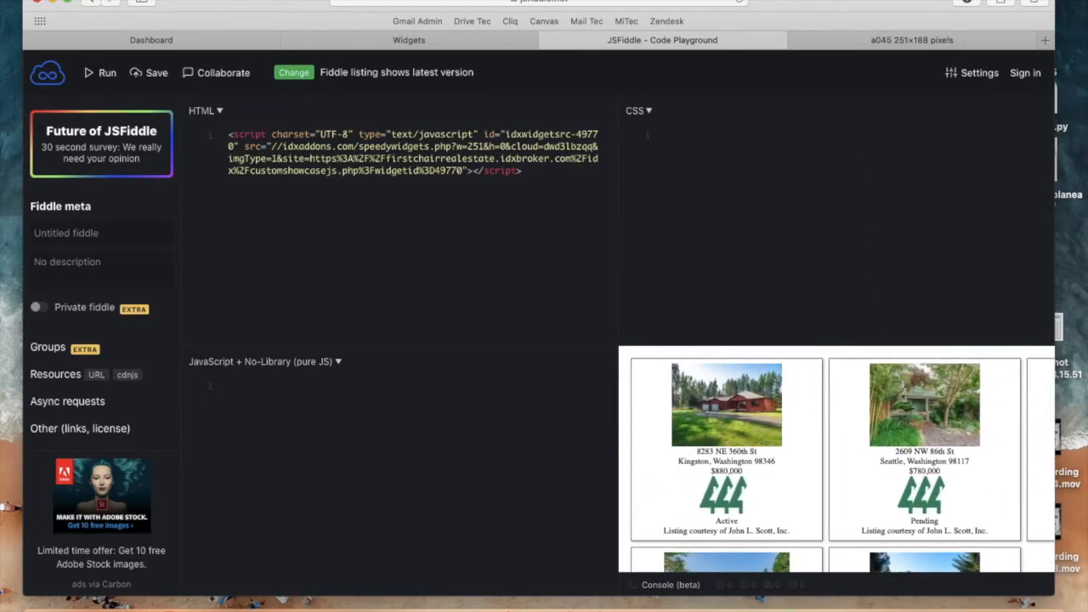
click(150, 40)
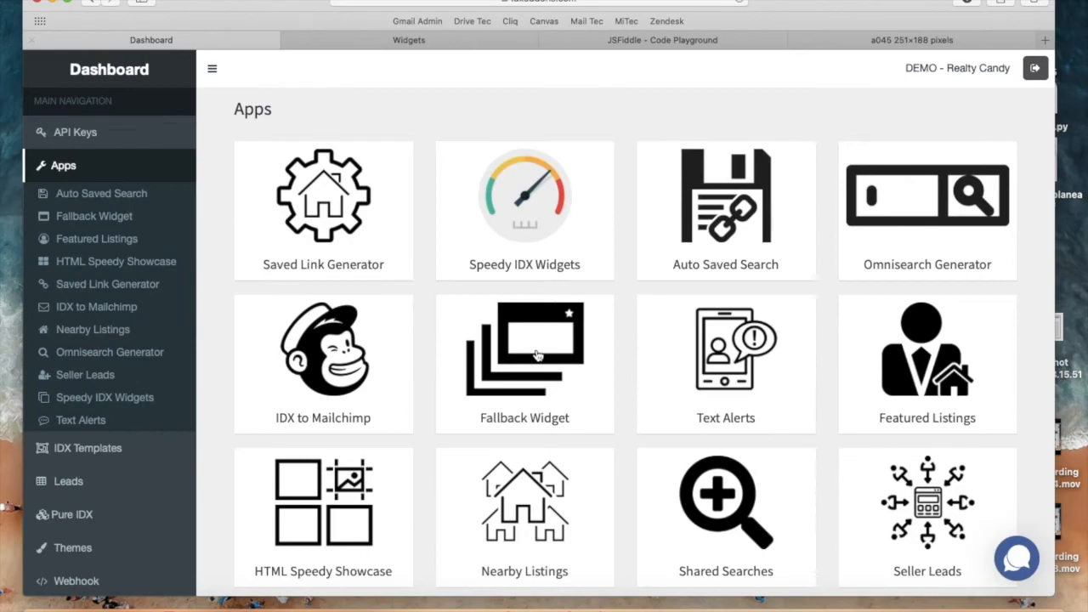
click(663, 40)
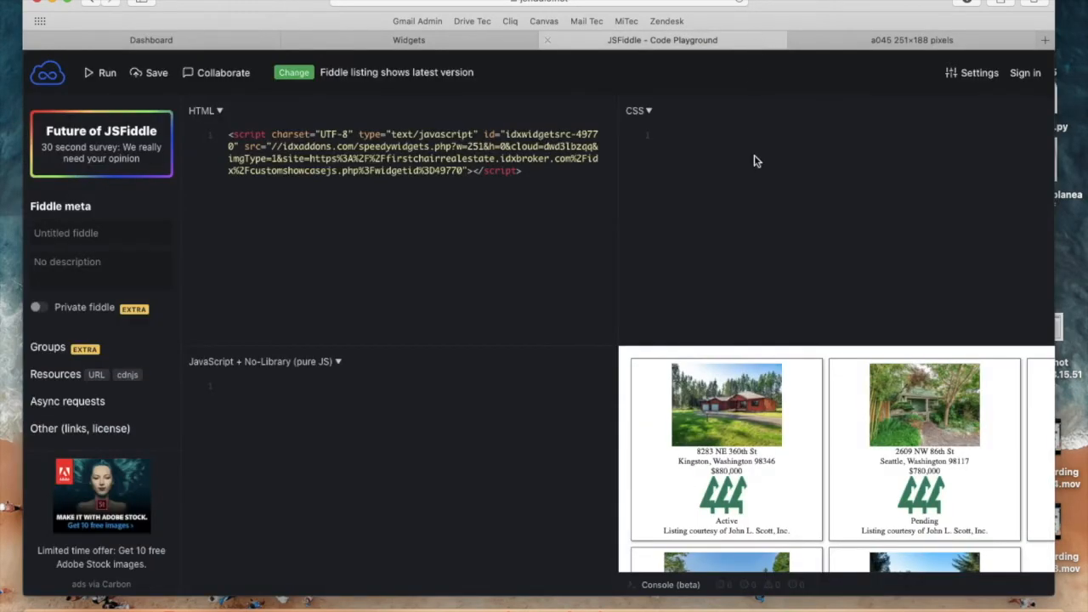